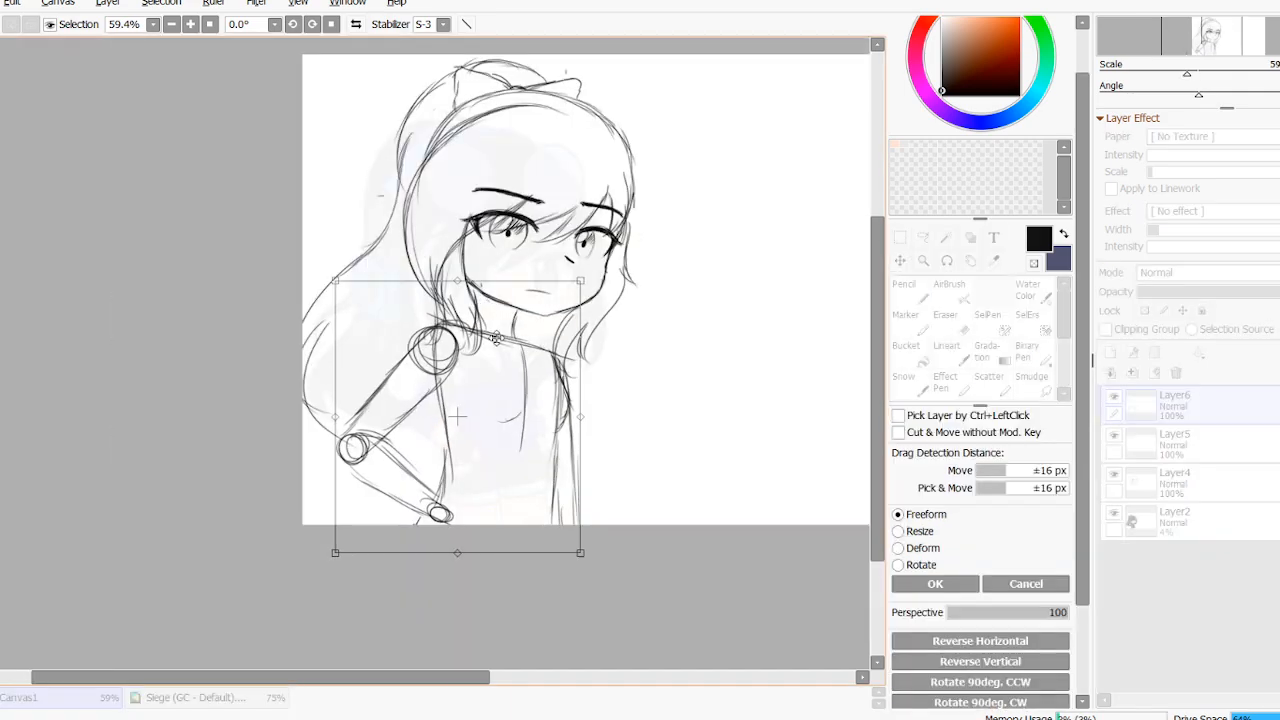
- Select and free-transform the girl's sketched arm and hand into a new position
click(904, 284)
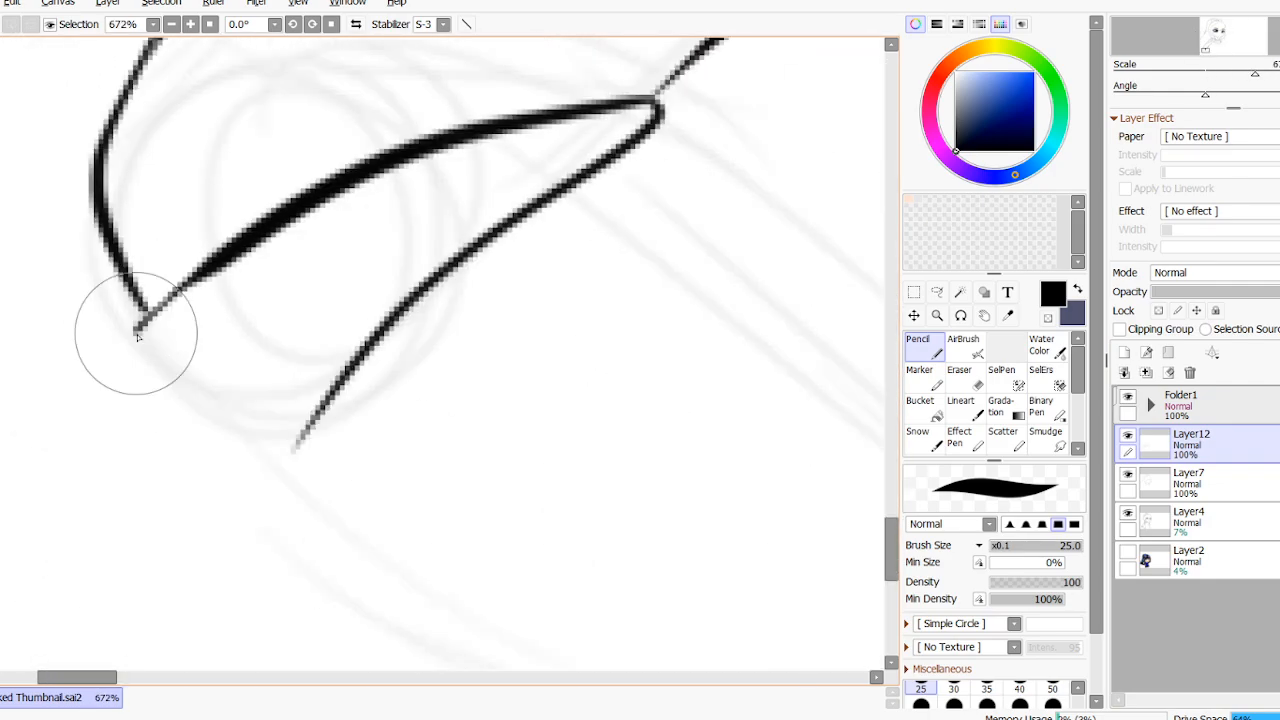
- Trace the girl sketch in clean black pencil lines on a new layer
click(960, 364)
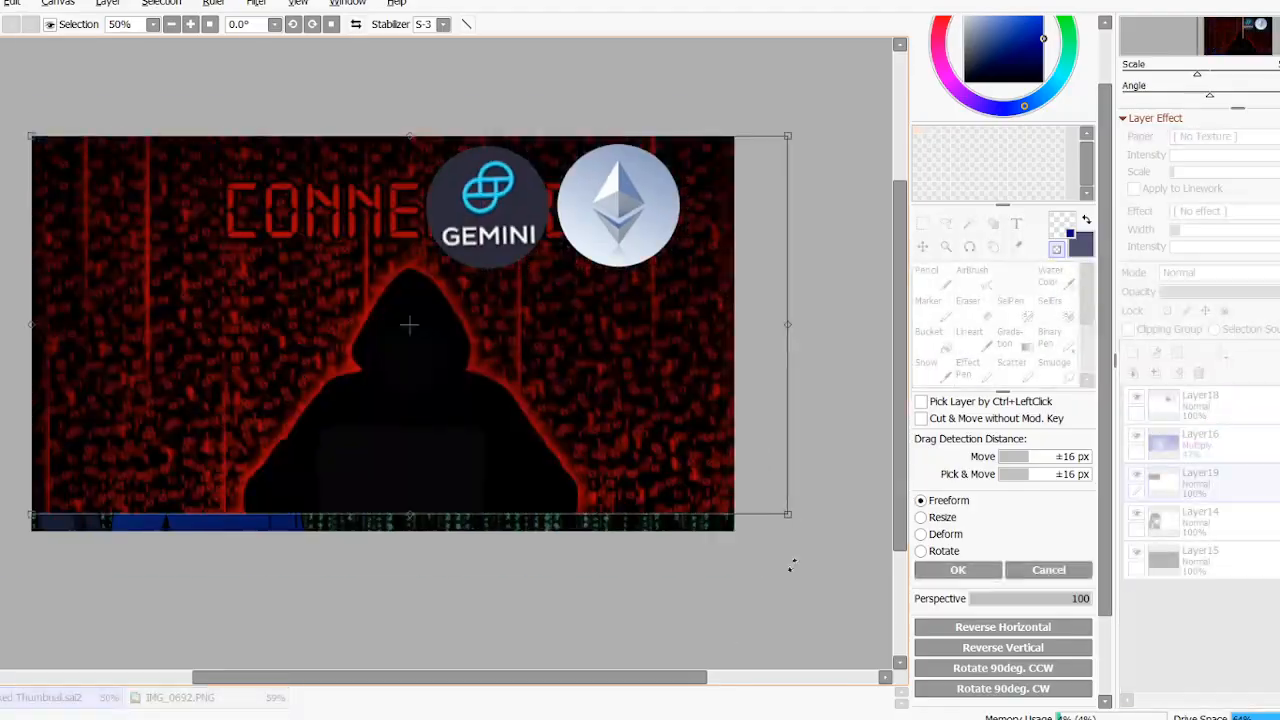
- Place the hooded-hacker background layer and choose its blending mode from the Mode list
click(348, 4)
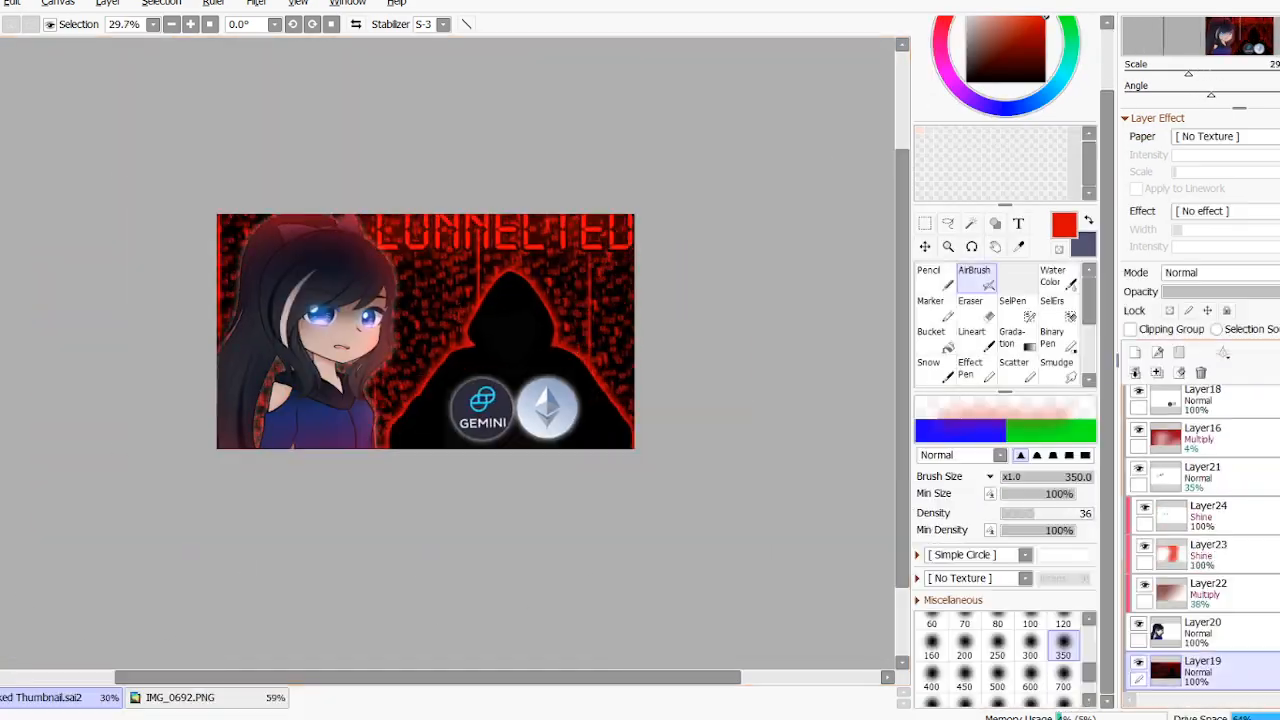
click(1180, 272)
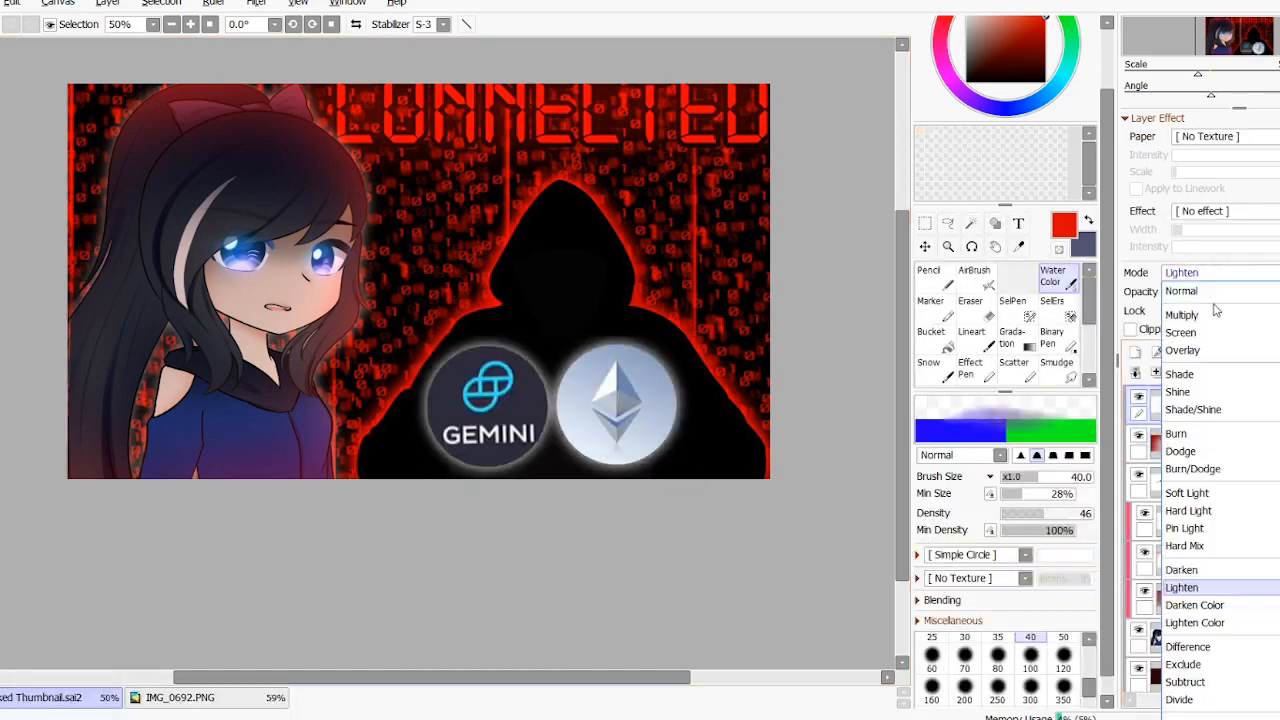